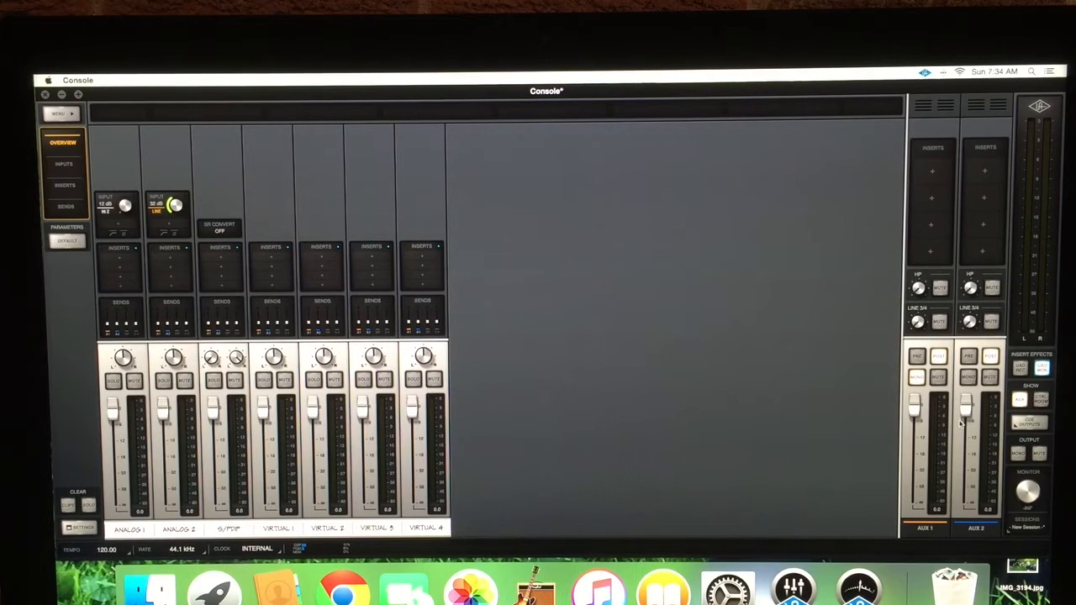
pyautogui.moveTo(614, 299)
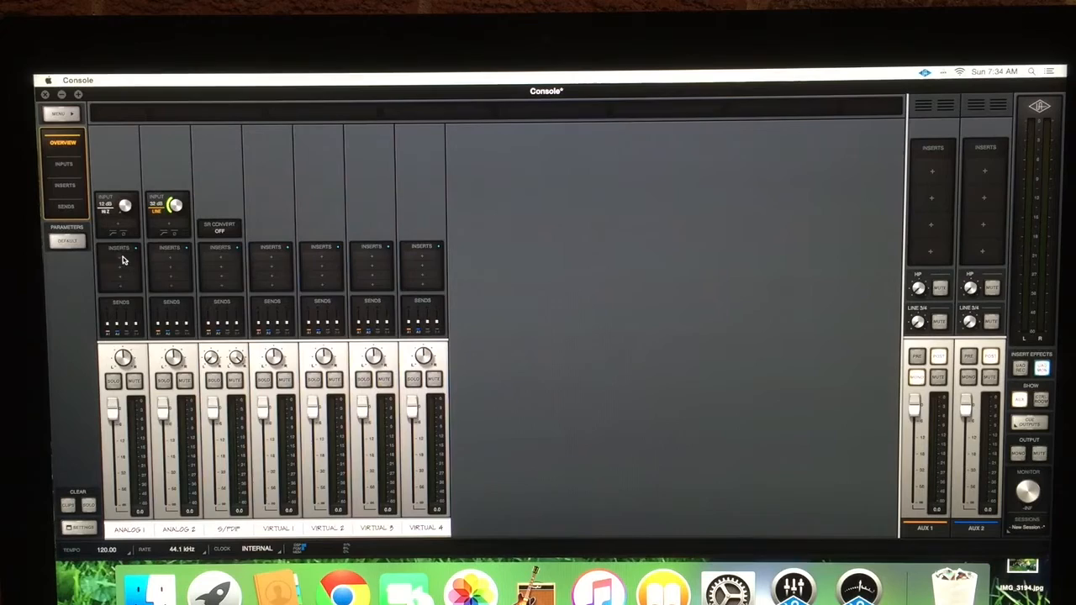
# Step: Load the Marshall amp from the Guitar & Bass category onto Analog 1's first insert
pyautogui.click(118, 261)
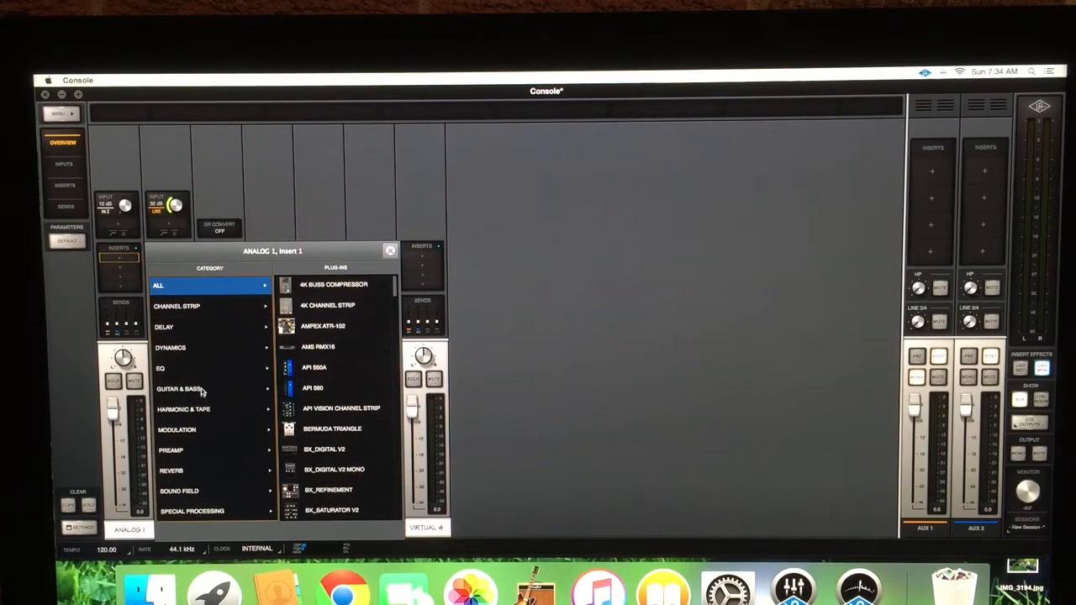
pyautogui.click(178, 388)
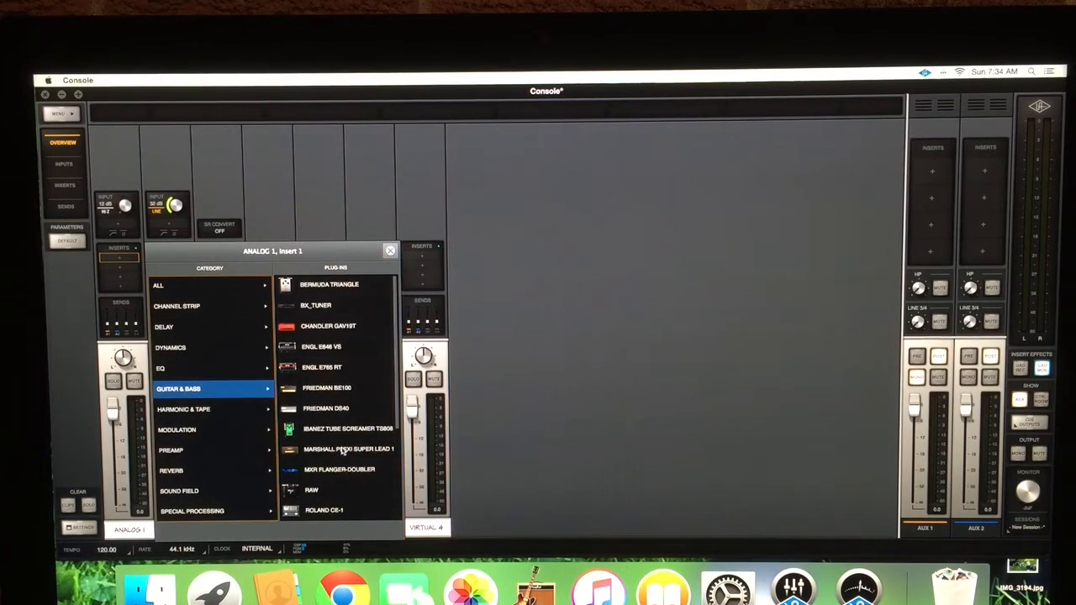
pyautogui.click(350, 447)
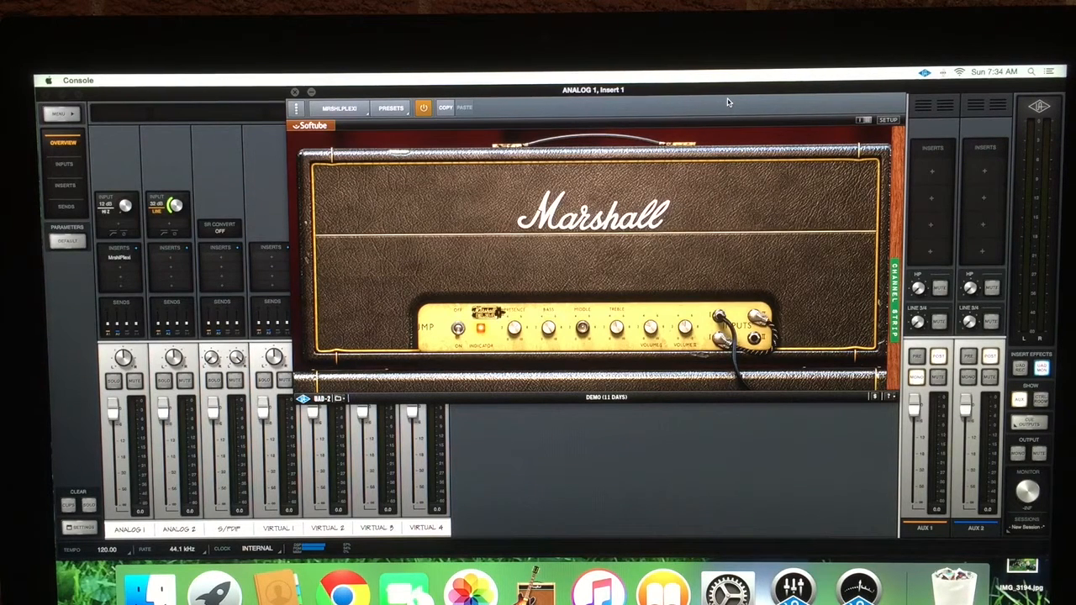
pyautogui.moveTo(710, 210)
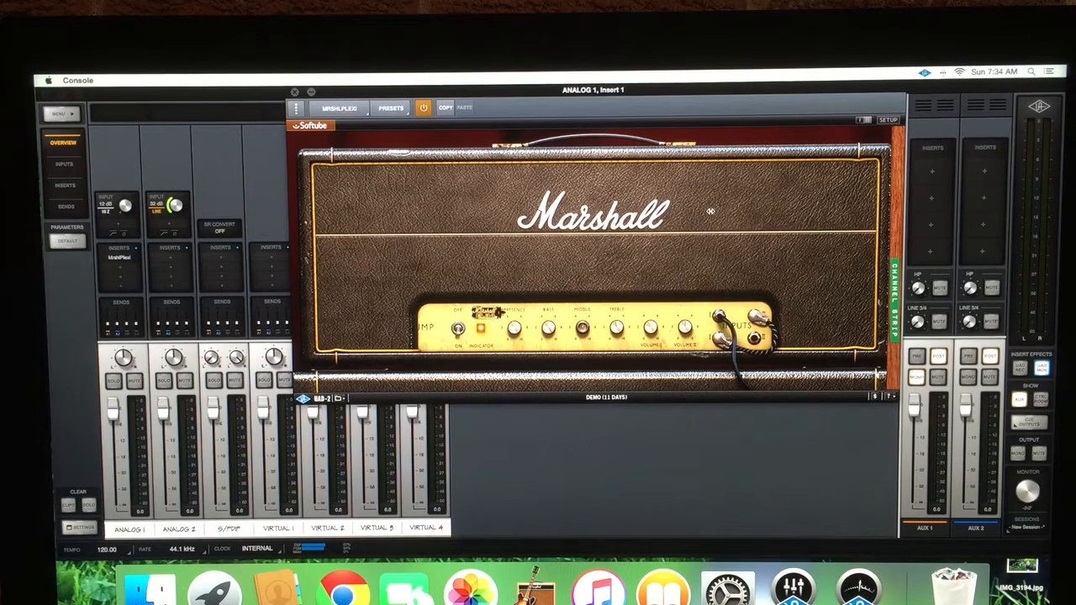
pyautogui.moveTo(744, 277)
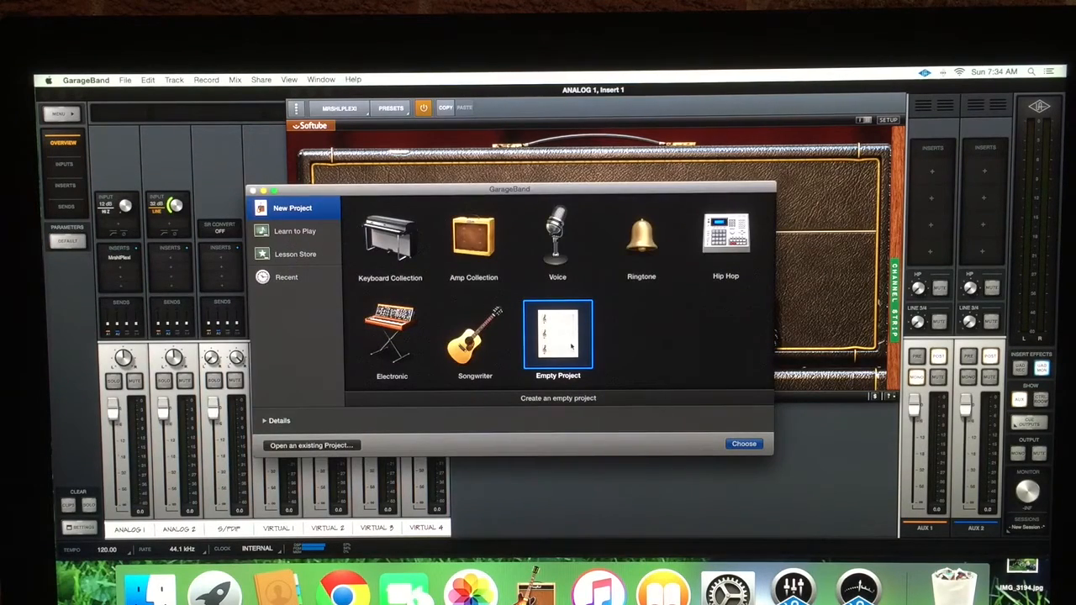
# Step: Create an empty project and add a Drummer track, then begin adding another track
pyautogui.click(743, 444)
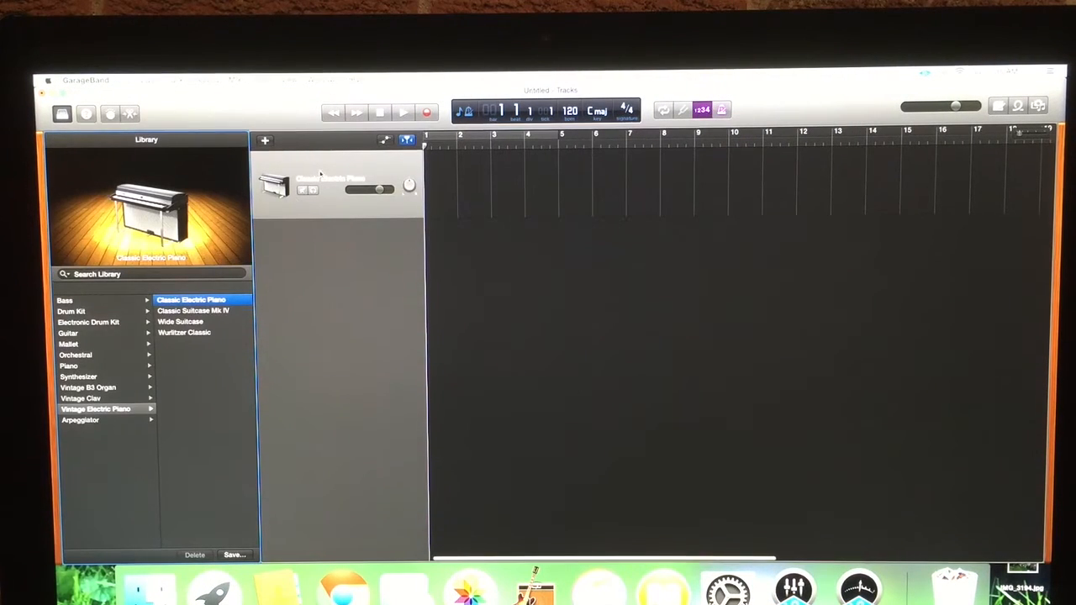
pyautogui.click(175, 79)
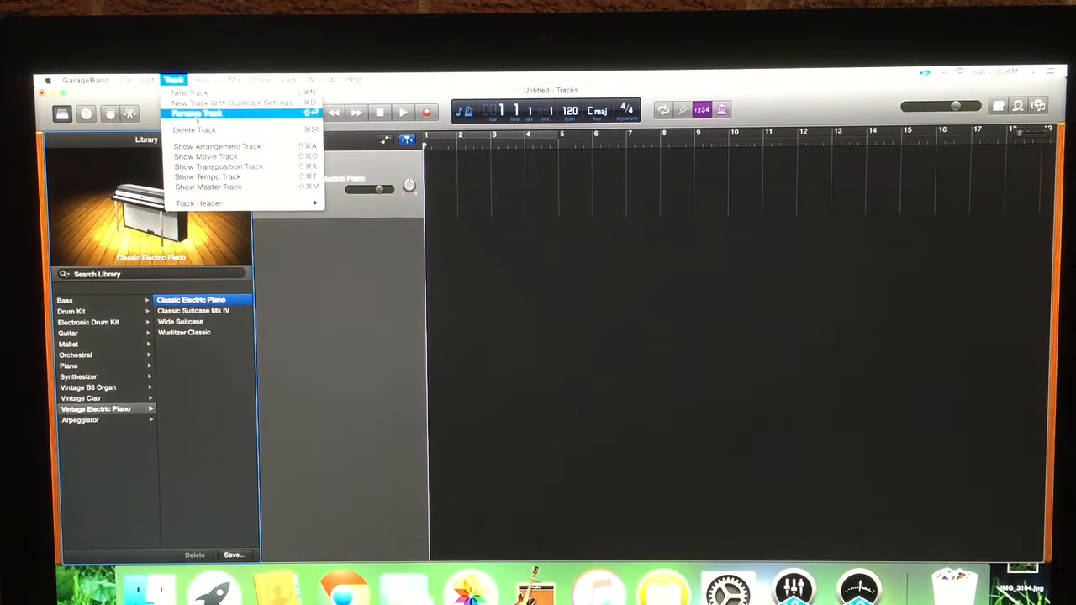
pyautogui.click(188, 93)
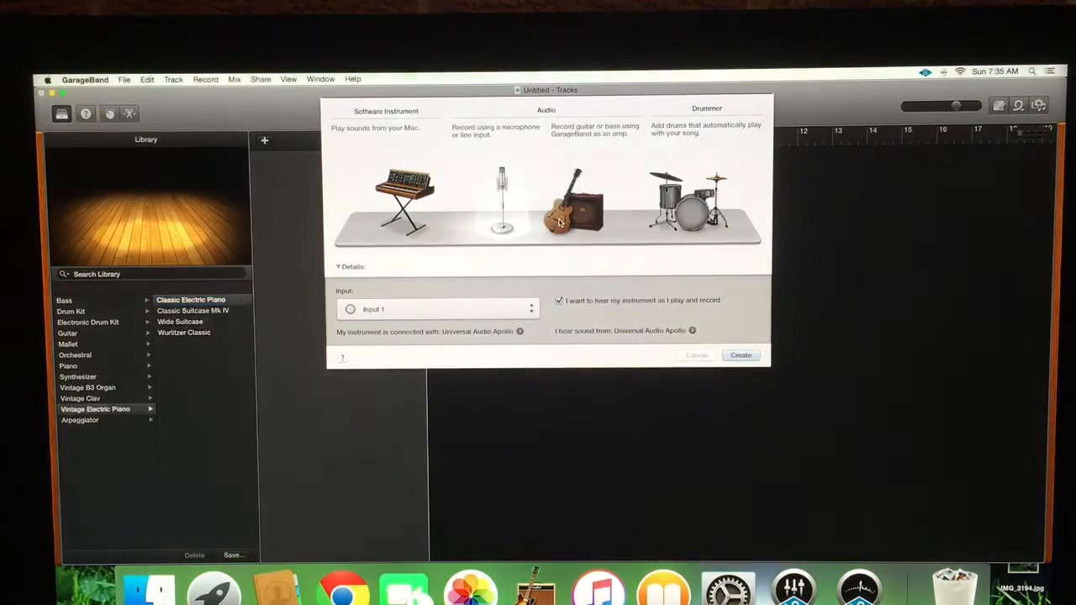
pyautogui.click(706, 202)
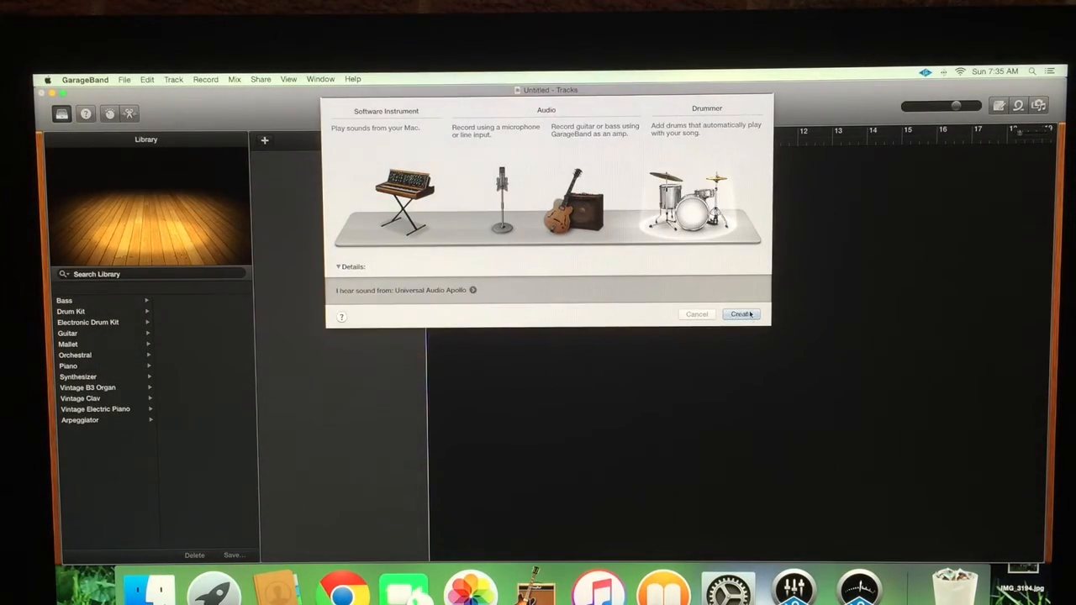
pyautogui.click(740, 314)
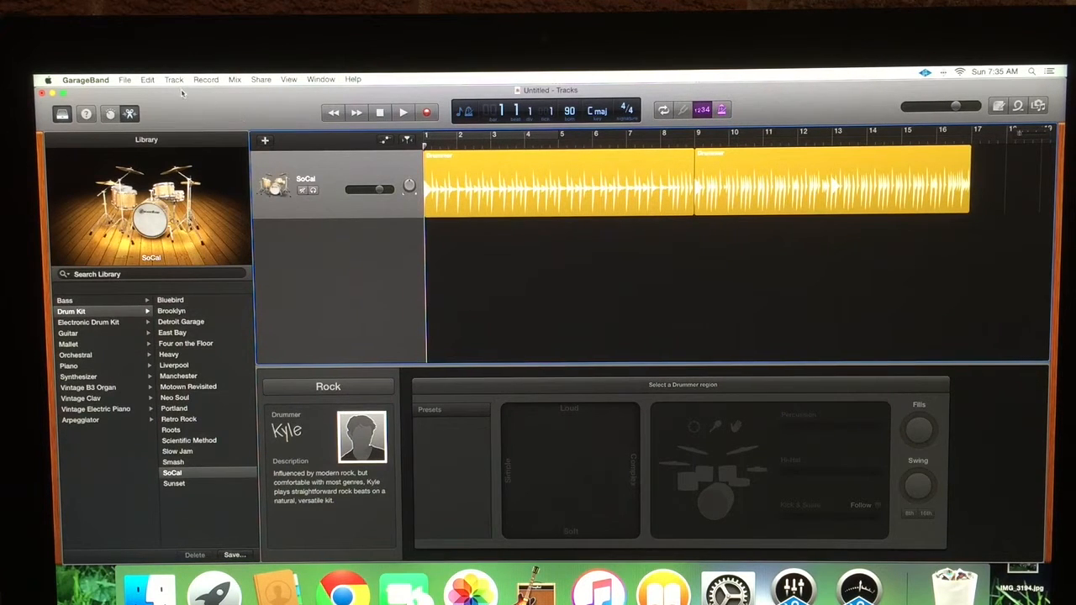
pyautogui.click(174, 79)
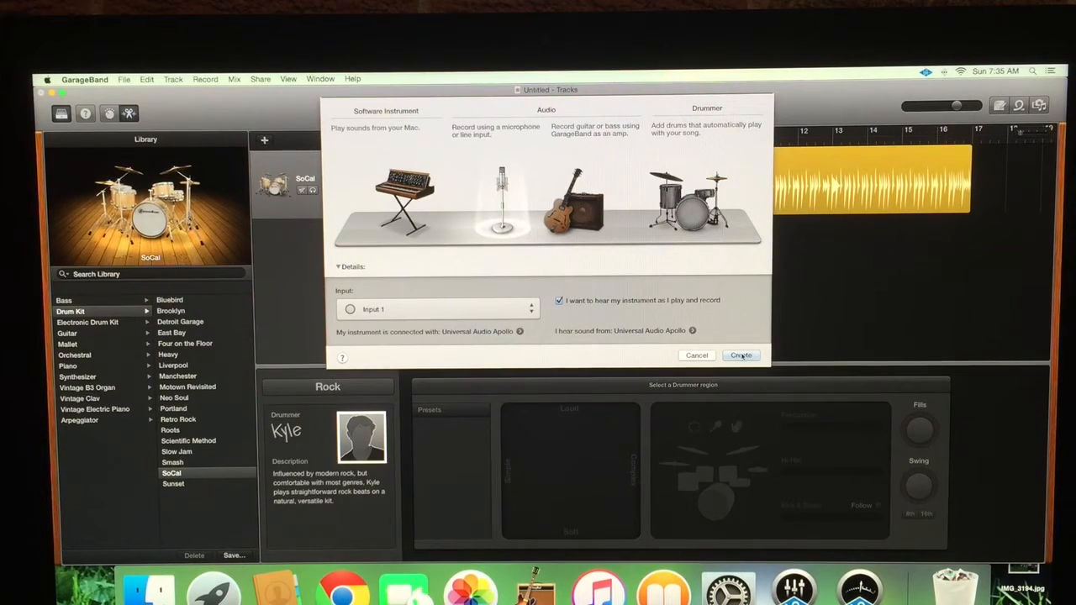
# Step: Create the Audio 1 track on Input 1 with monitoring on
pyautogui.click(740, 355)
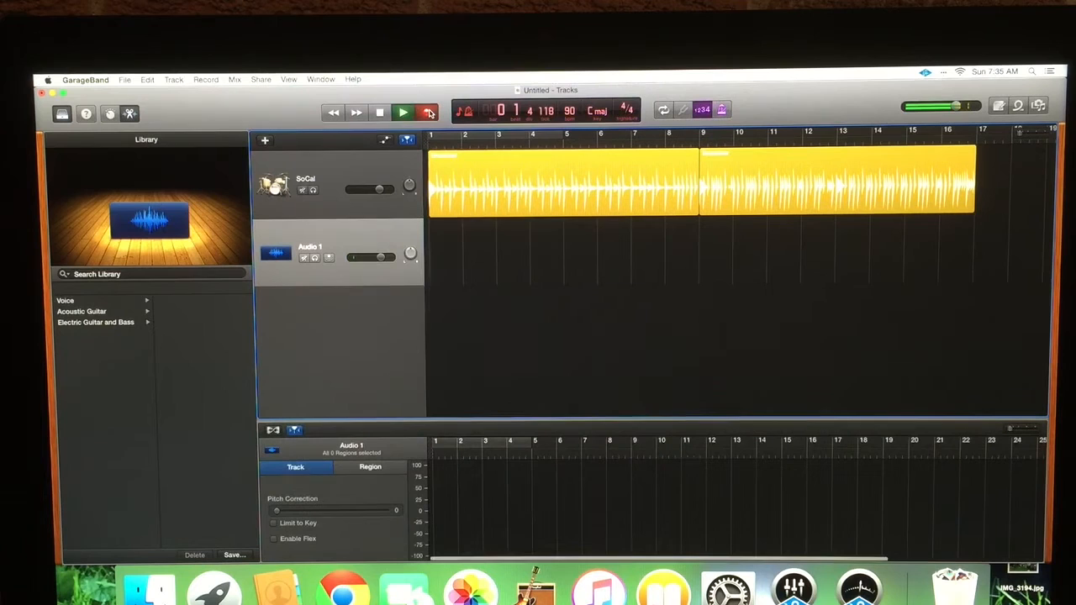
# Step: Record a short guitar take on Audio 1 and audition it with the drums
pyautogui.click(404, 111)
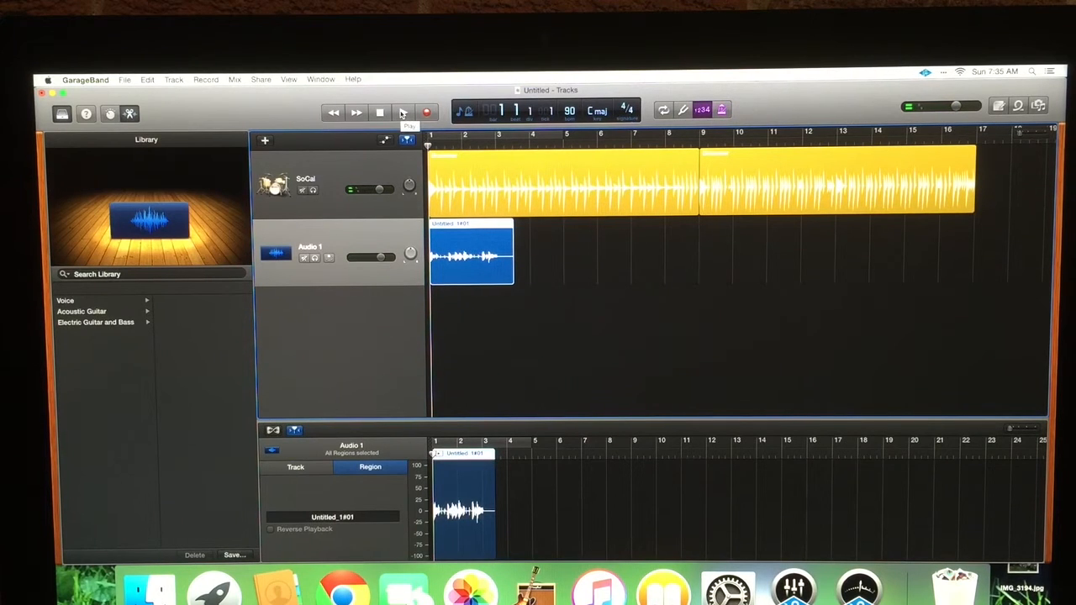
pyautogui.click(404, 111)
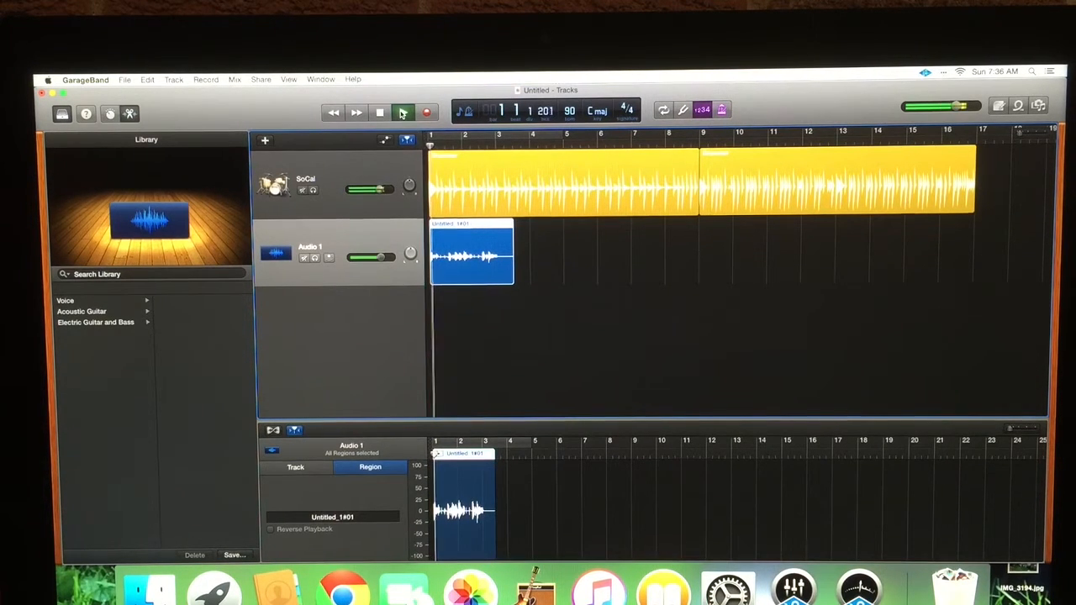
pyautogui.click(404, 111)
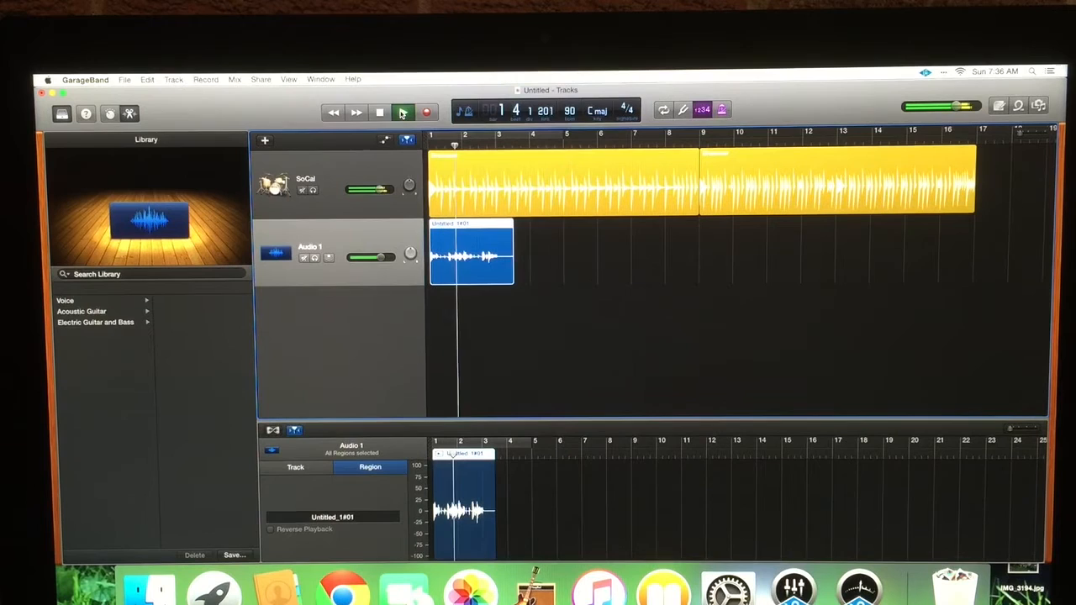
pyautogui.click(404, 111)
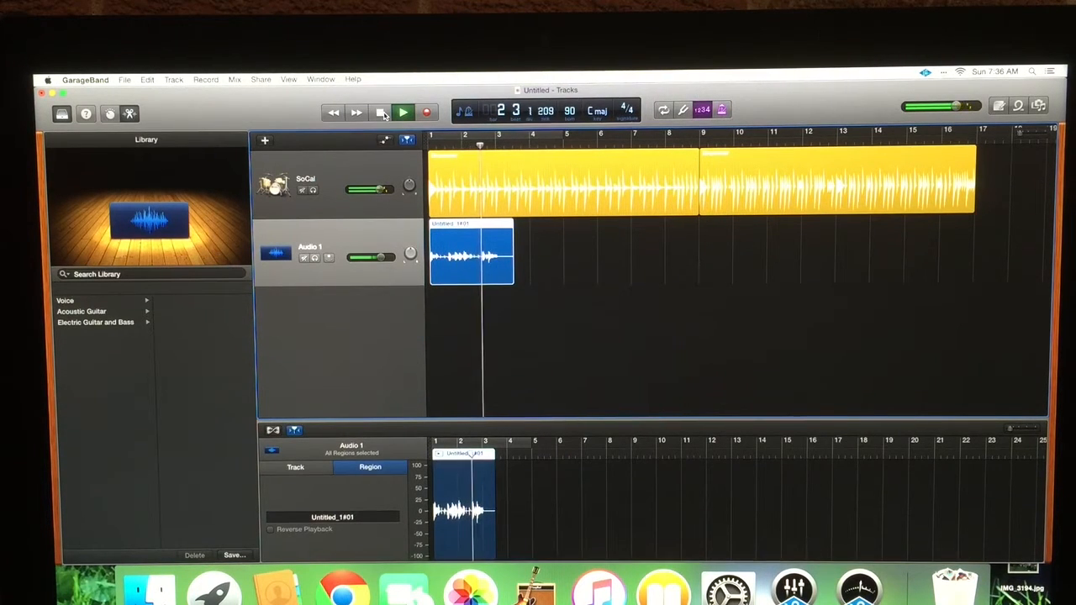
pyautogui.click(380, 111)
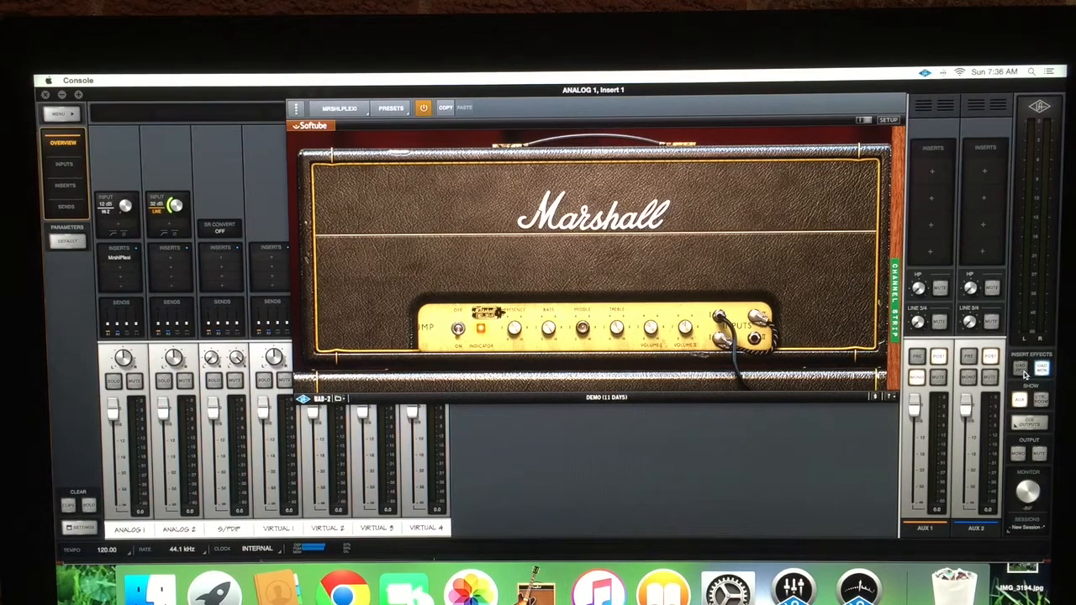
# Step: Switch from UAD Console back to the GarageBand project window
pyautogui.click(1018, 366)
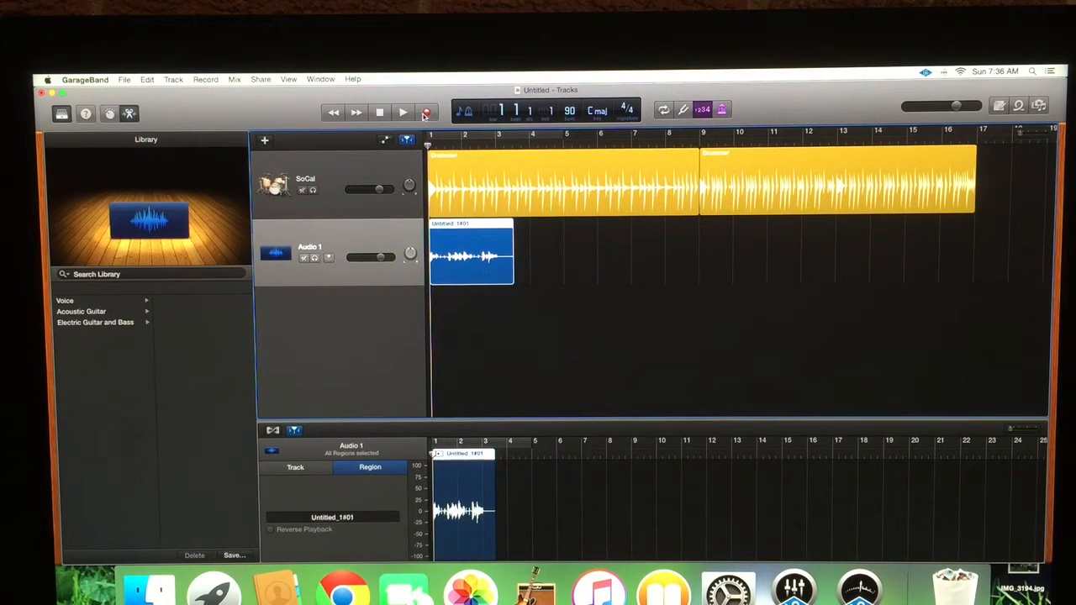
# Step: Record a longer guitar take on Audio 1 over the drummer track, replacing the short one
pyautogui.click(404, 111)
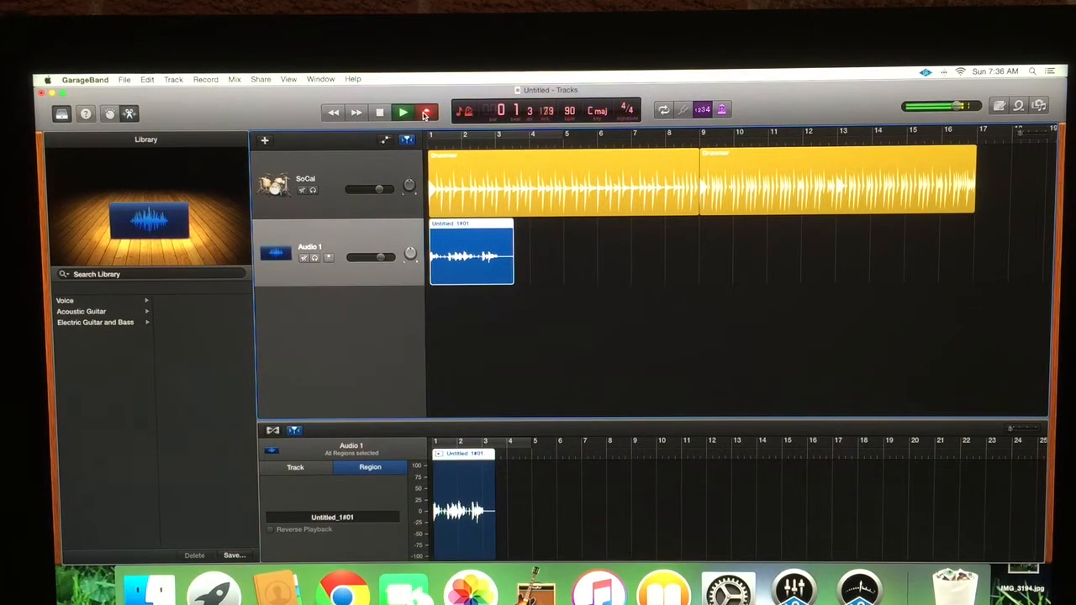
pyautogui.click(402, 111)
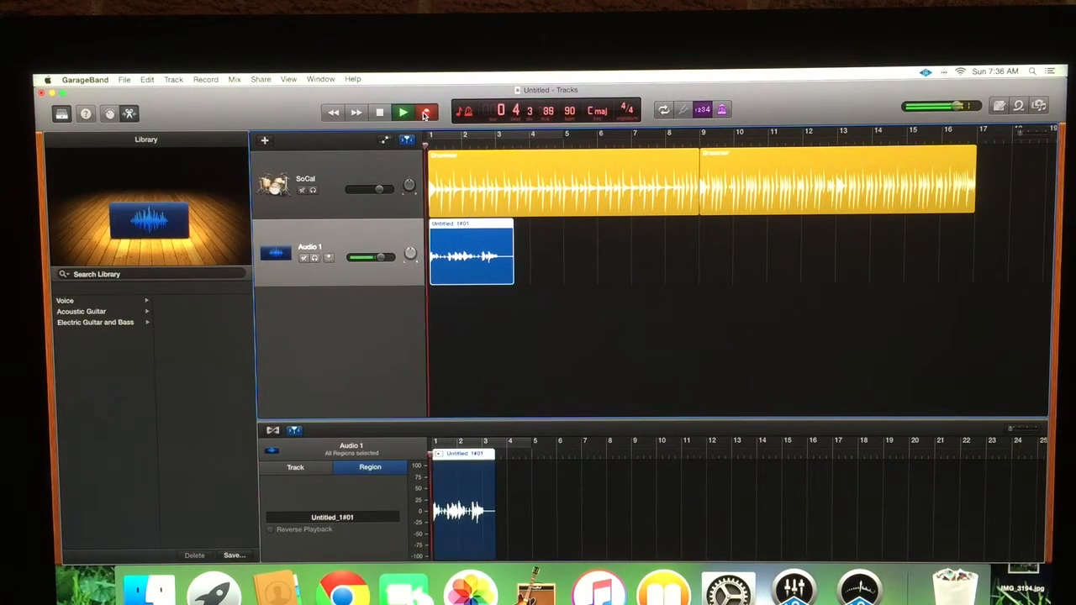
pyautogui.click(402, 111)
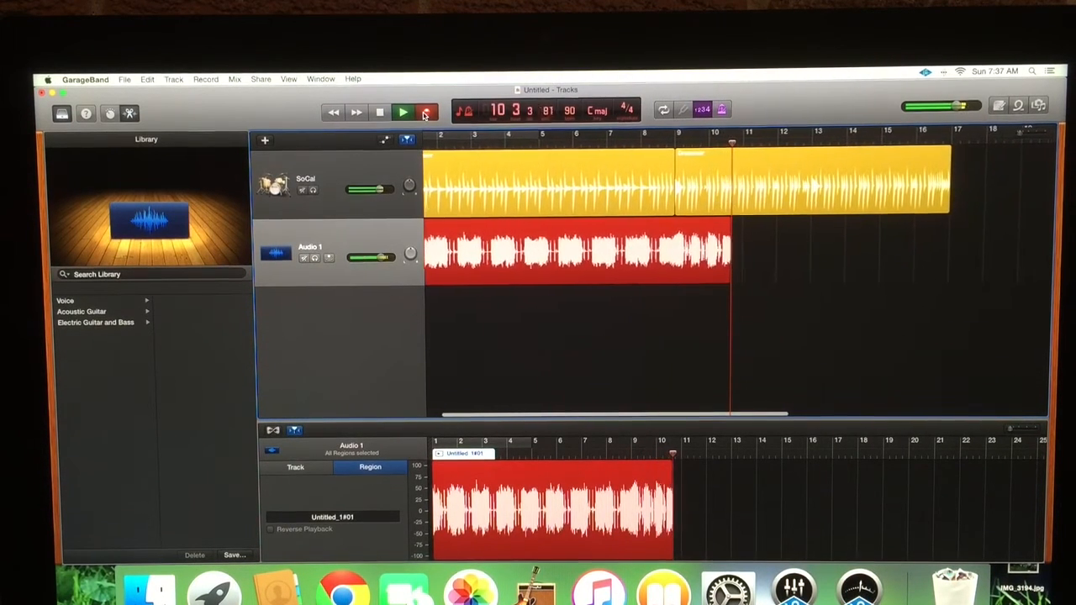
pyautogui.click(402, 111)
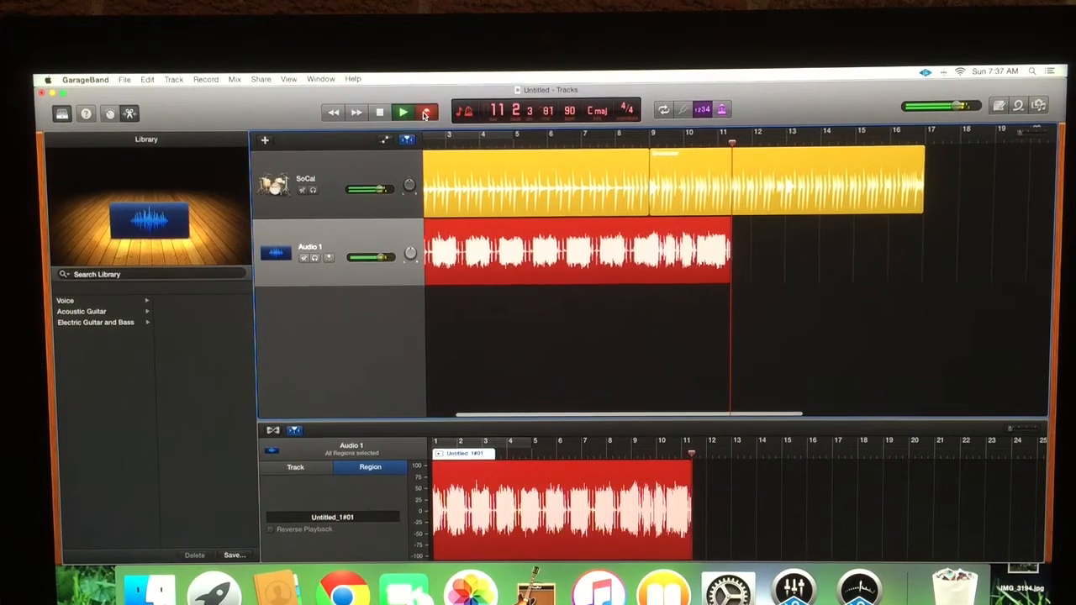
pyautogui.click(402, 111)
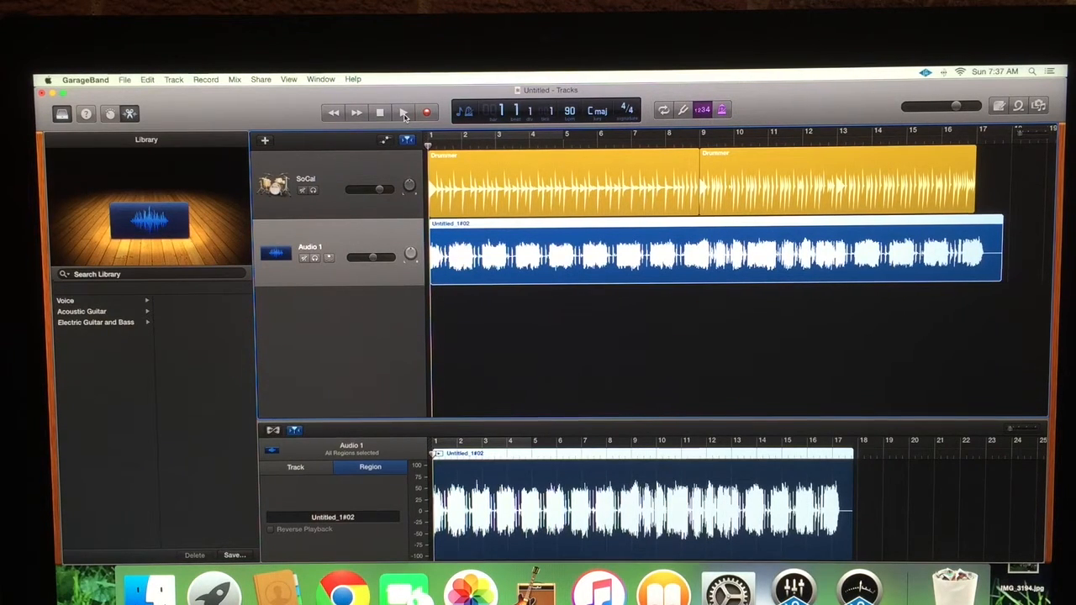
# Step: Play the new take with the drums, return to the start, and lower the Audio 1 volume slider
pyautogui.click(403, 111)
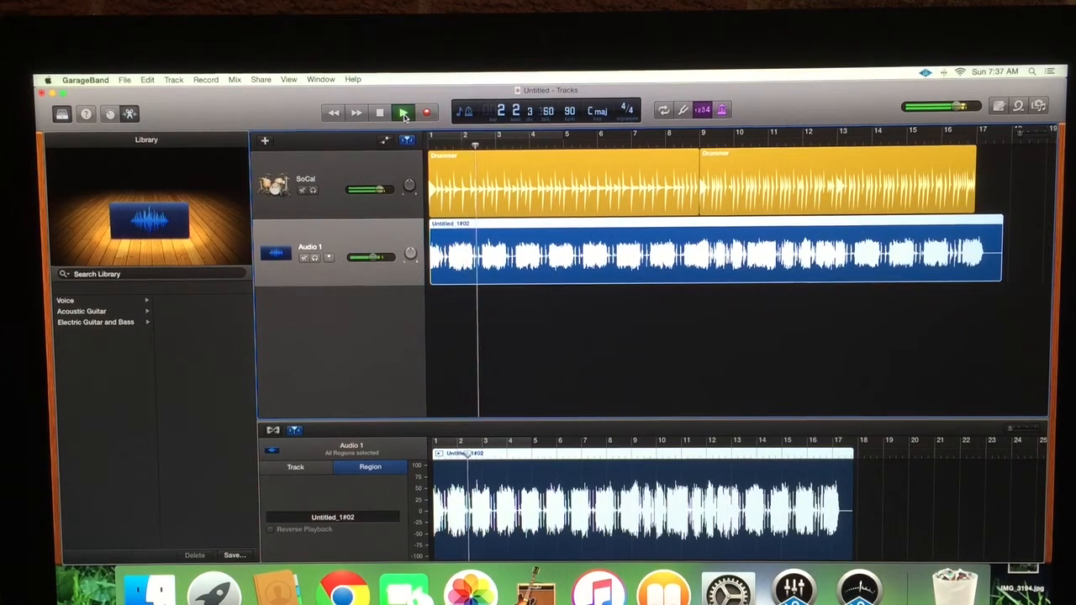
pyautogui.click(404, 111)
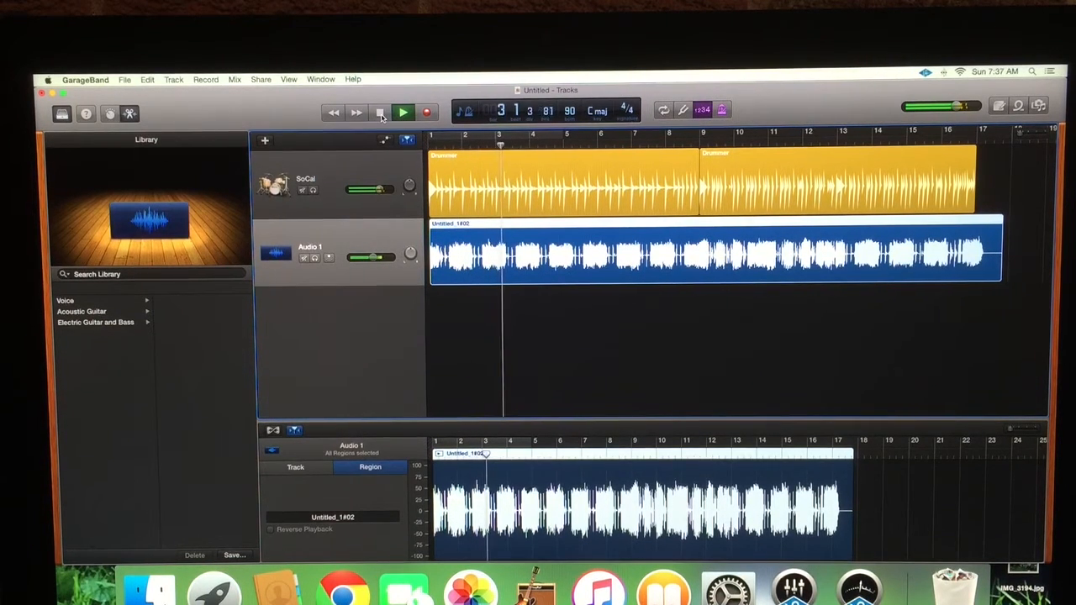
pyautogui.click(404, 111)
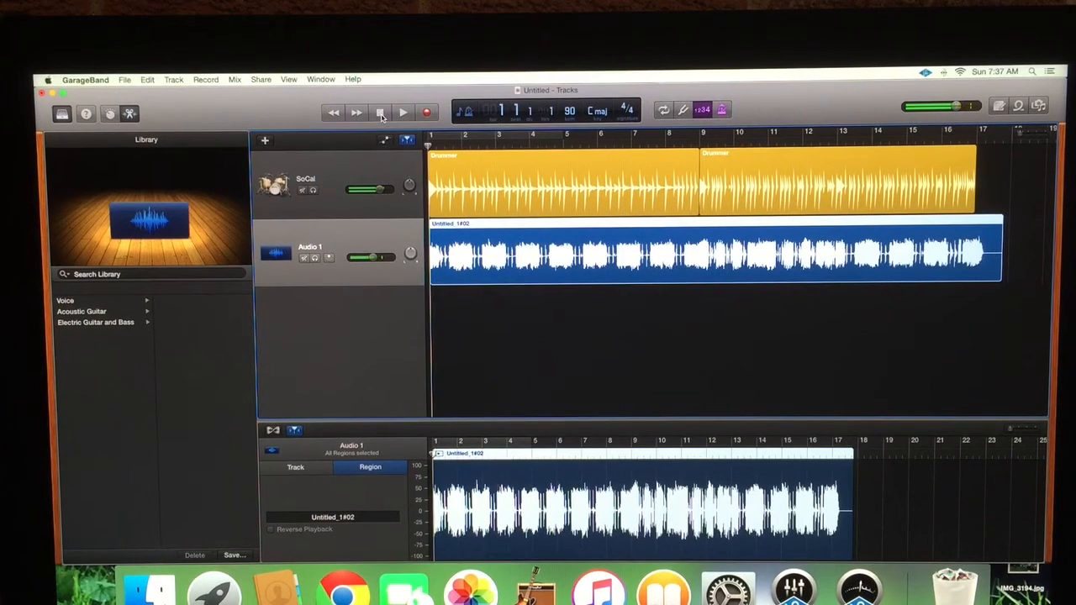
pyautogui.moveTo(373, 257); pyautogui.dragTo(356, 257)
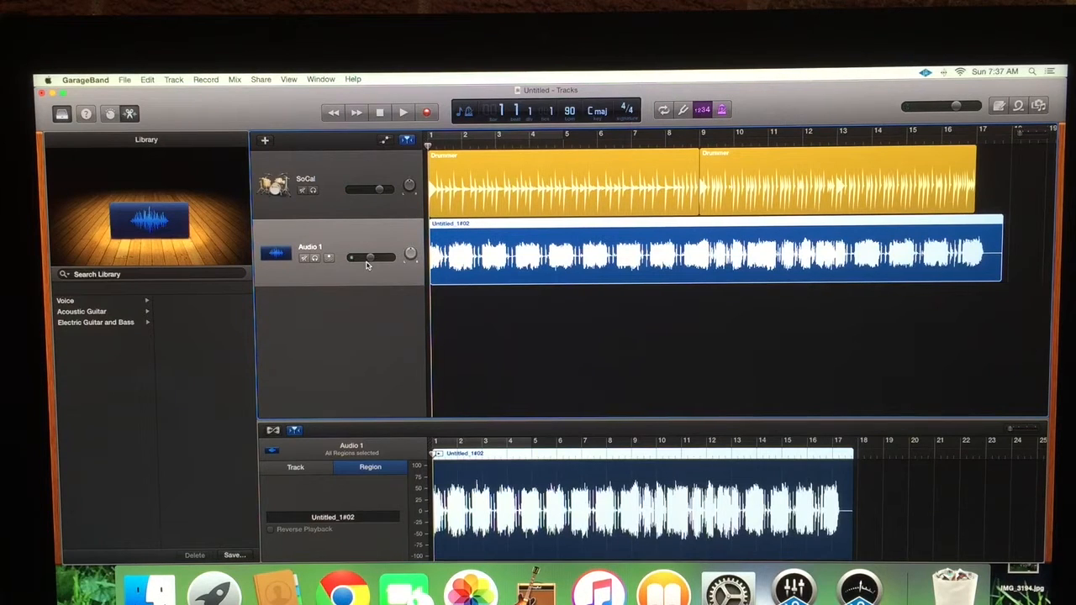
pyautogui.click(173, 79)
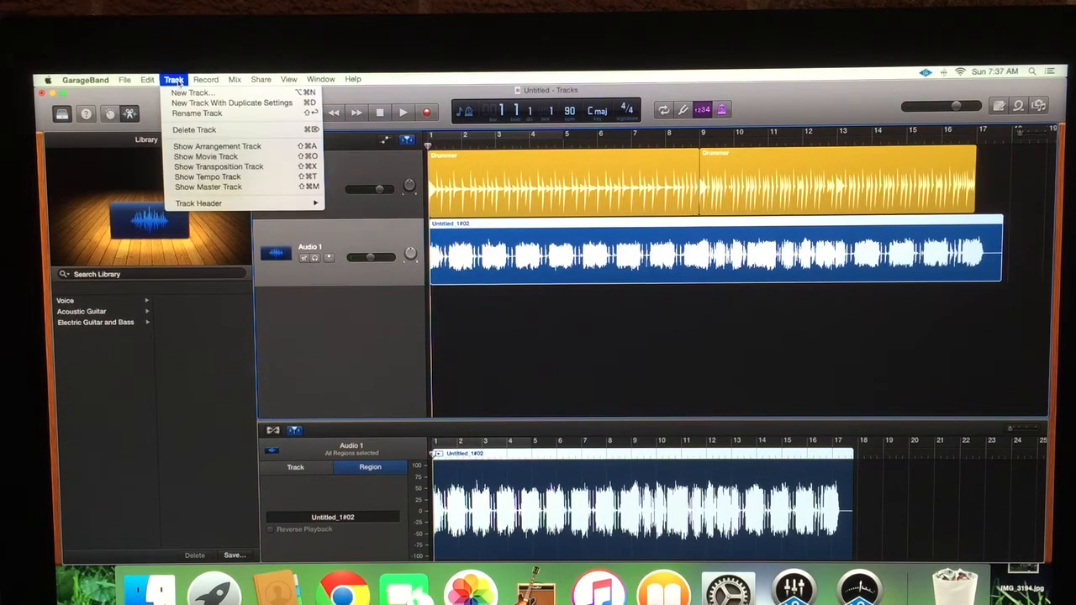
# Step: Bring up the new-track chooser for an audio track from the Apollo input
pyautogui.click(192, 93)
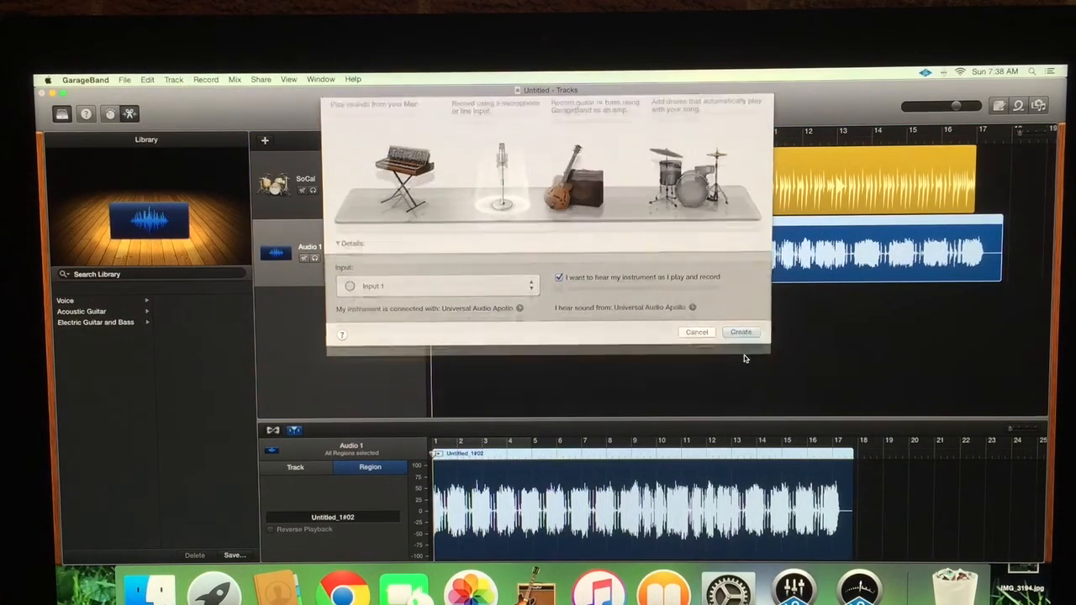
pyautogui.click(740, 331)
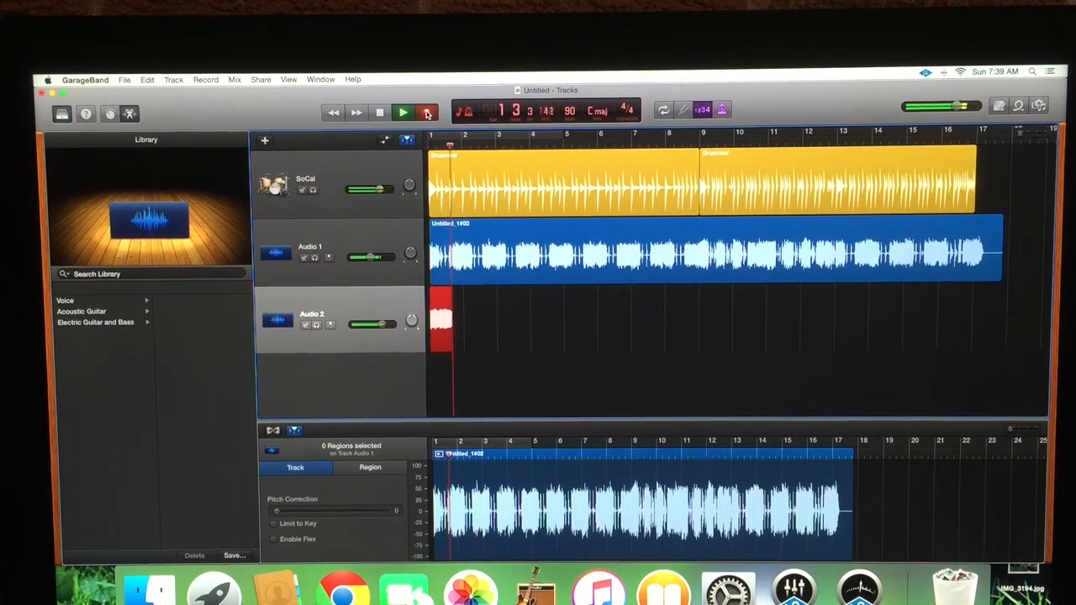
# Step: Record the lead guitar part onto Audio 2 over the drums and rhythm guitar
pyautogui.click(402, 111)
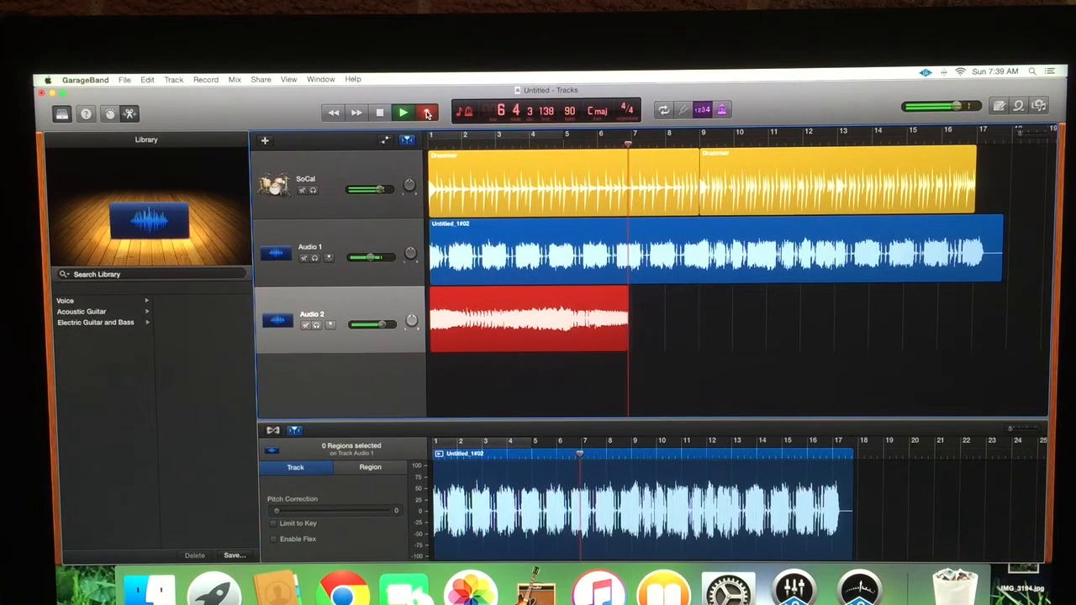
pyautogui.click(404, 111)
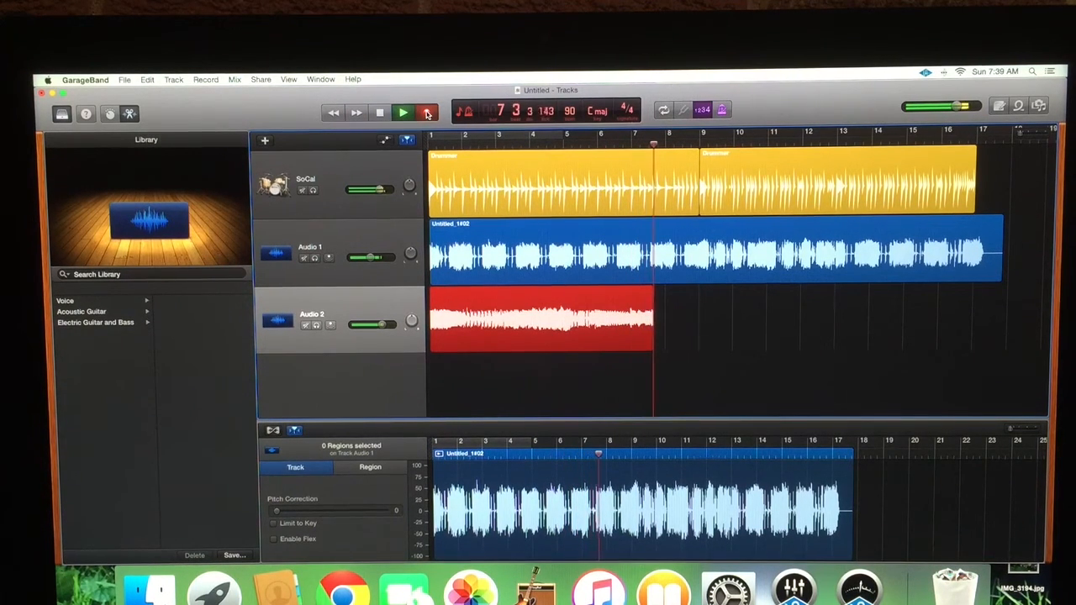